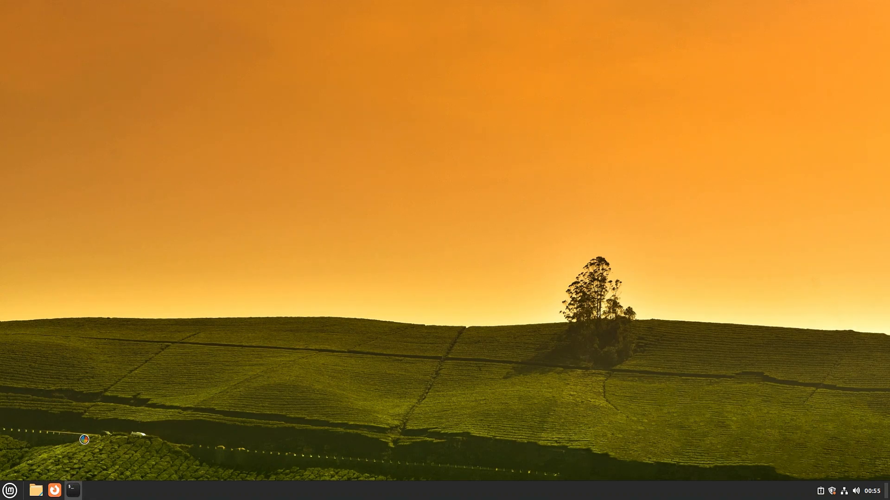
Step: Run 'sudo apt update' in a new terminal and authenticate as administrator
{"action": "left_click", "coordinate": [72, 490]}
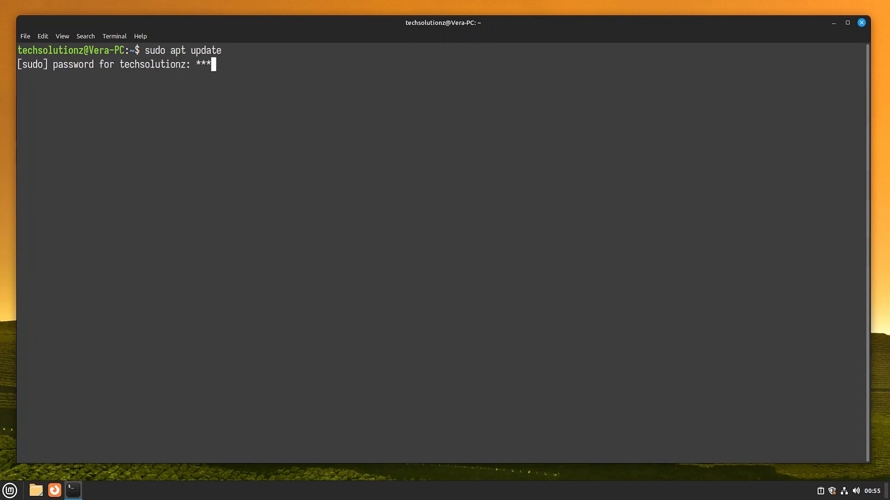
{"action": "key", "text": "Return"}
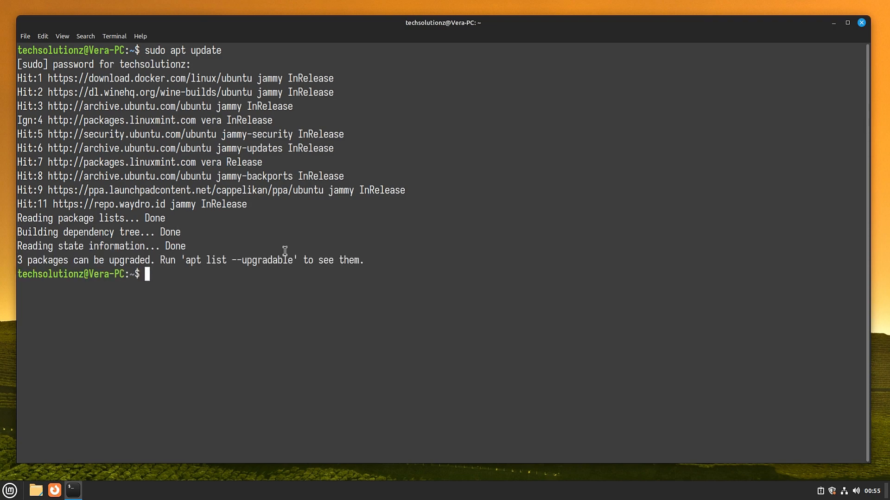
{"action": "mouse_move", "coordinate": [300, 348]}
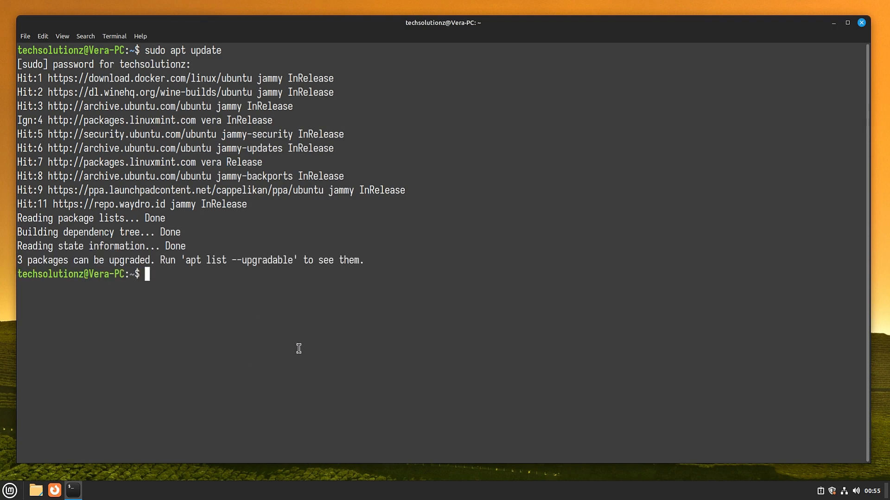
Step: Run 'sudo apt install gnome' after discarding the vanilla-gnome-desktop attempt, reaching the 216-package confirmation
{"action": "type", "text": "sudo apt install v"}
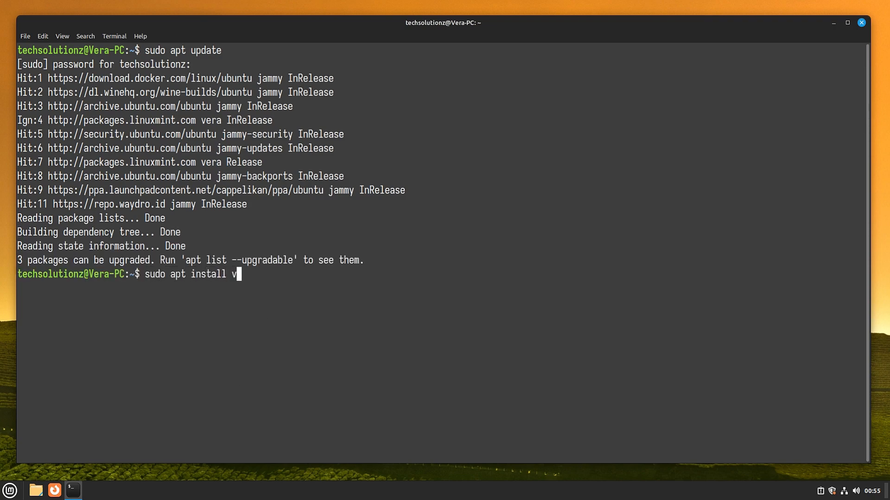
{"action": "type", "text": "anilla-gnome"}
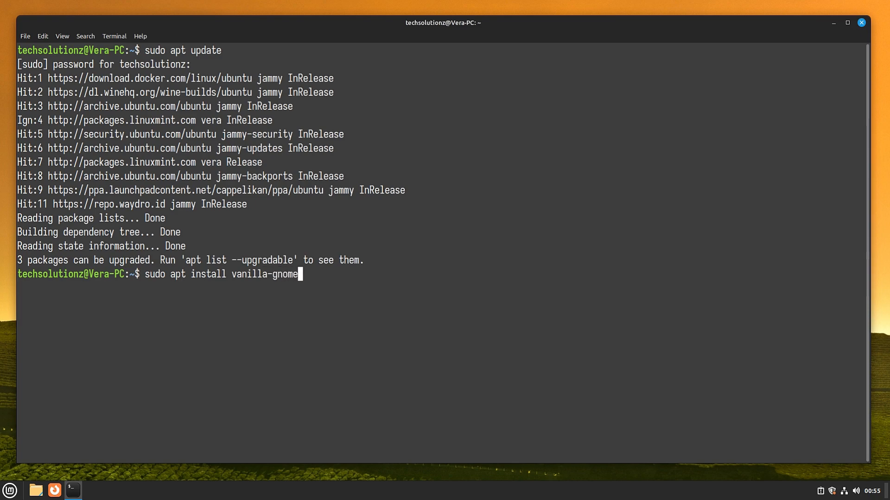
{"action": "type", "text": "-desktop"}
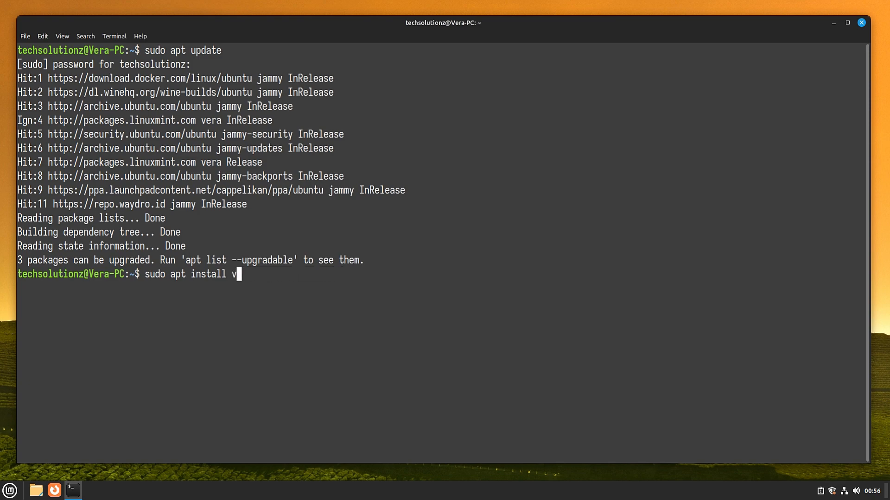
{"action": "type", "text": "gnome"}
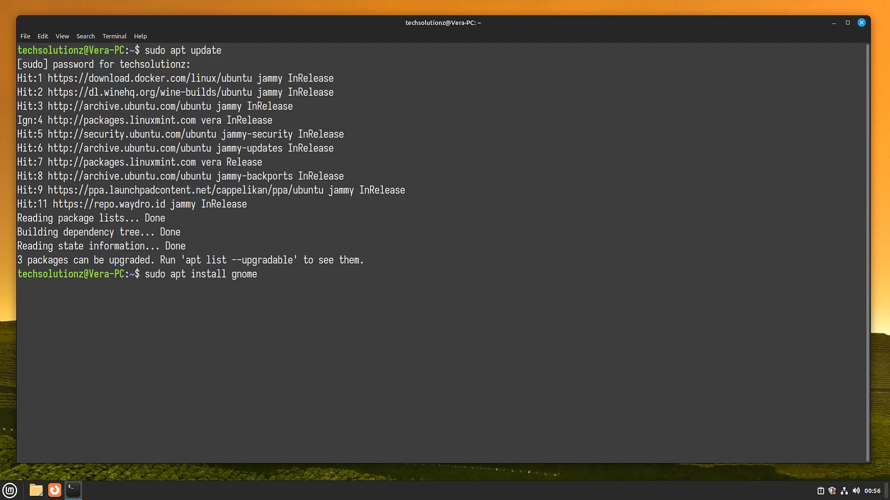
{"action": "key", "text": "Return"}
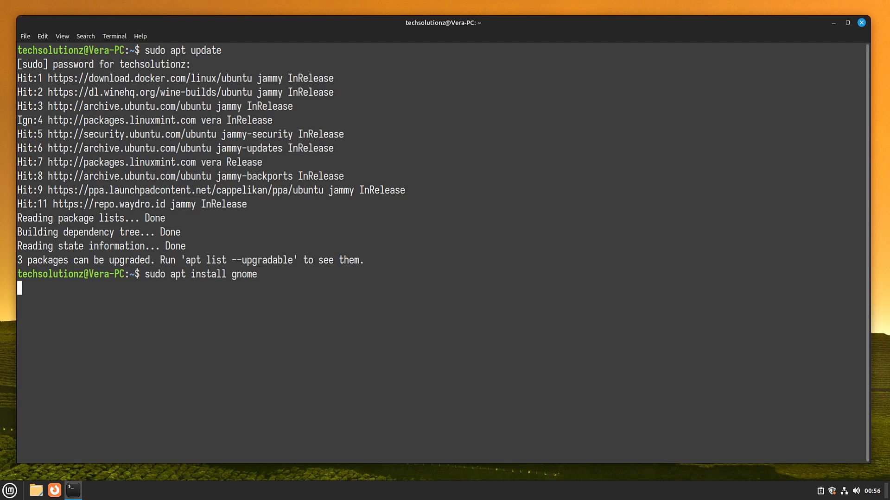
{"action": "key", "text": "Return"}
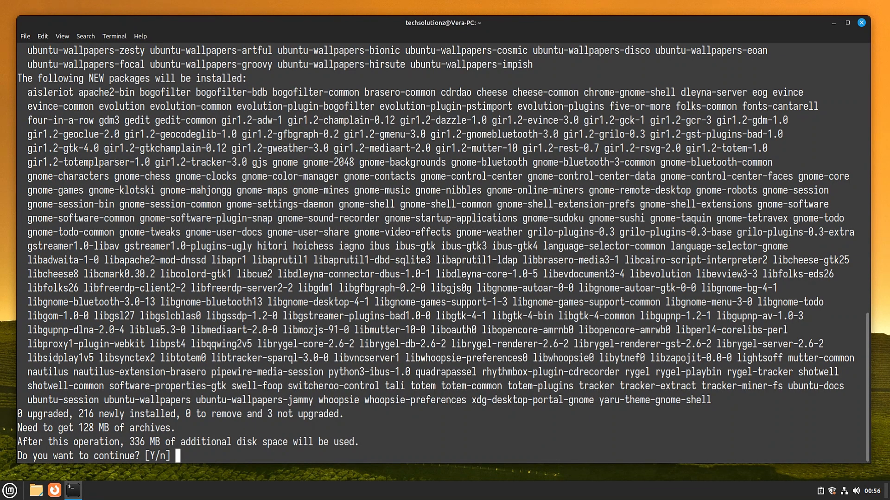
Step: Answer Y to confirm installing the GNOME packages until the gdm3 configuration prompt appears
{"action": "type", "text": "Y"}
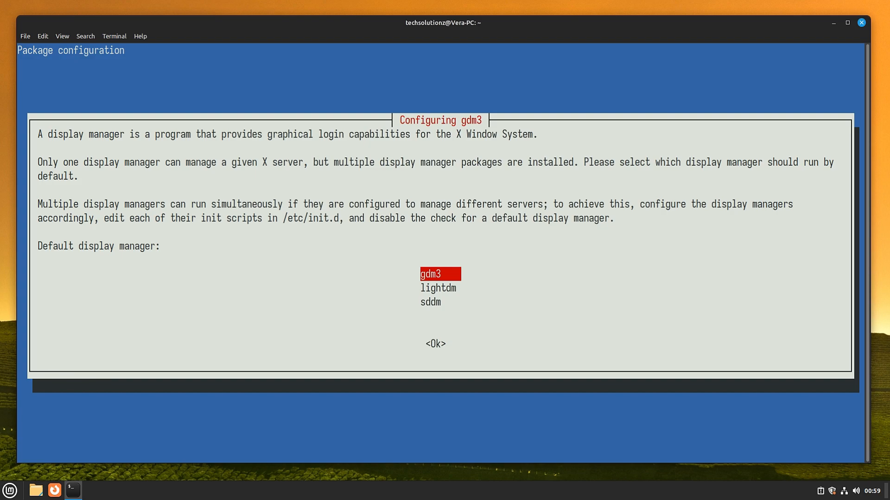
Step: Keep gdm3 as the default display manager and let the installation finish
{"action": "left_click", "coordinate": [434, 344]}
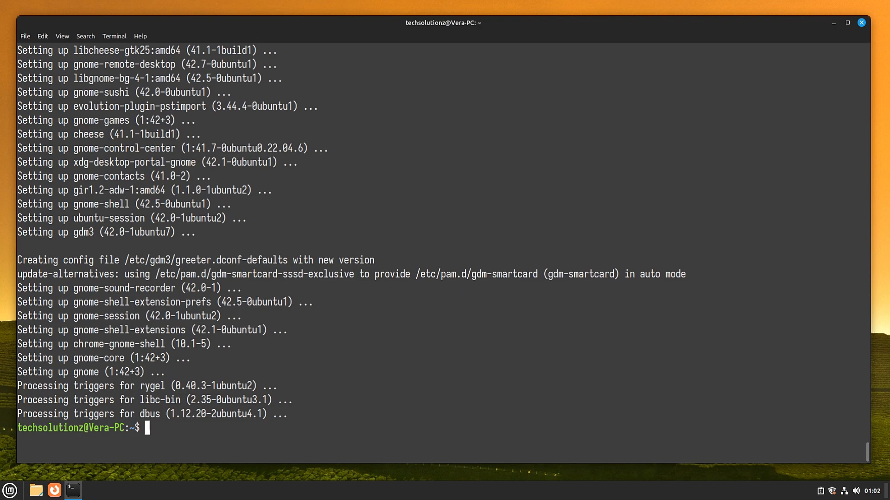
Step: Exit the terminal session, leaving the empty desktop with the Mint menu
{"action": "type", "text": "exit"}
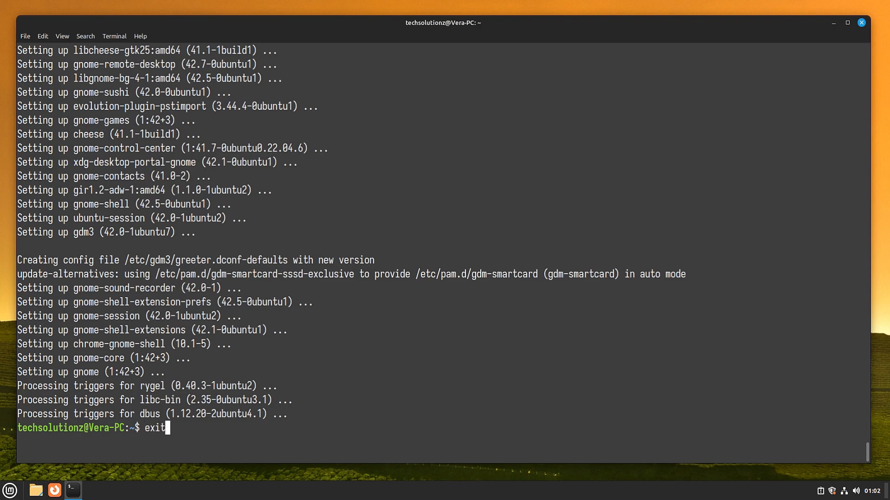
{"action": "key", "text": "Return"}
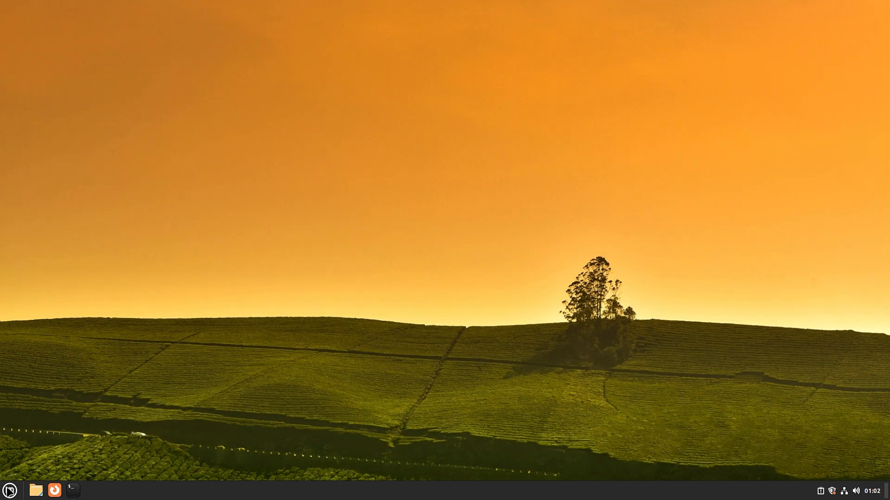
{"action": "left_click", "coordinate": [9, 490]}
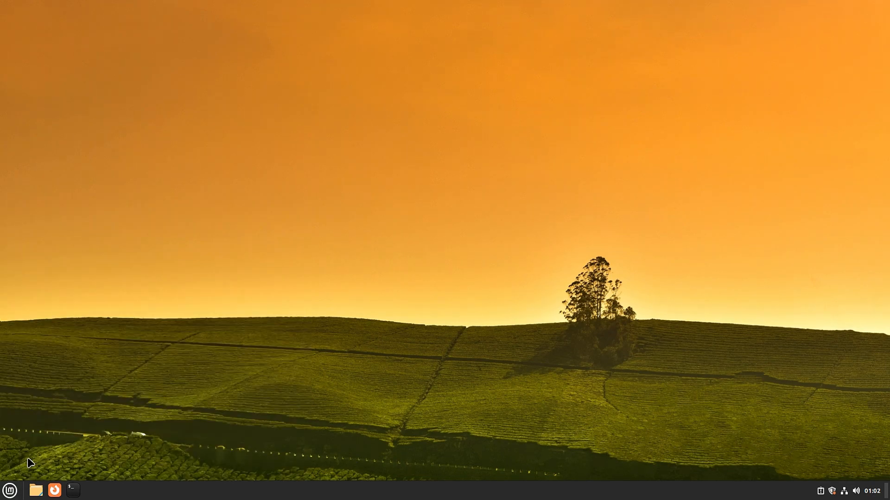
{"action": "mouse_move", "coordinate": [429, 268]}
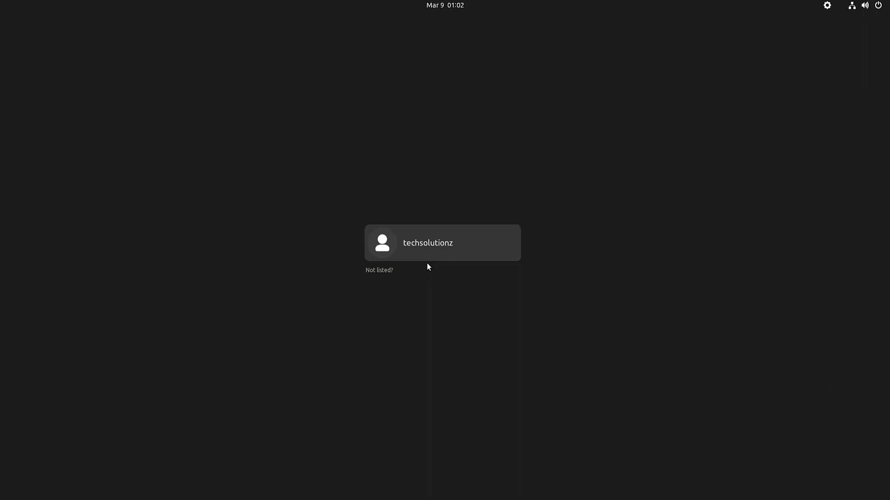
Step: Select the techsolutionz account and bring up the session list (Cinnamon, GNOME, Plasma, Ubuntu)
{"action": "left_click", "coordinate": [441, 243]}
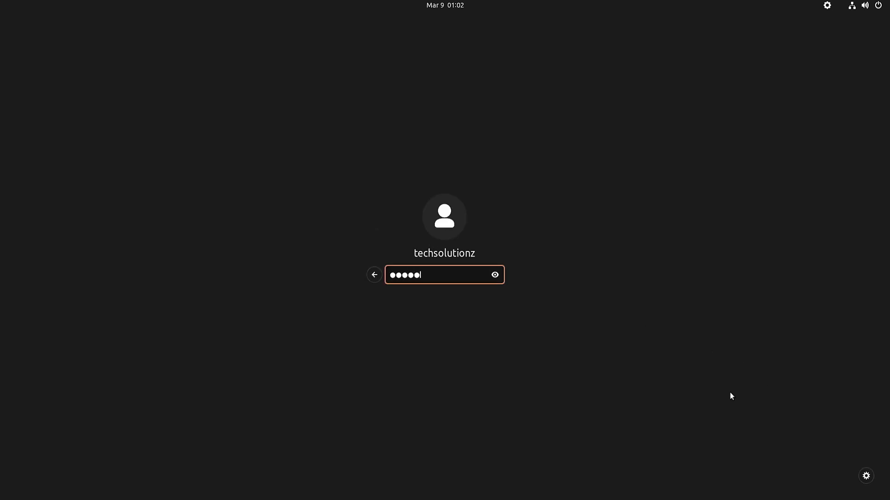
{"action": "left_click", "coordinate": [865, 475]}
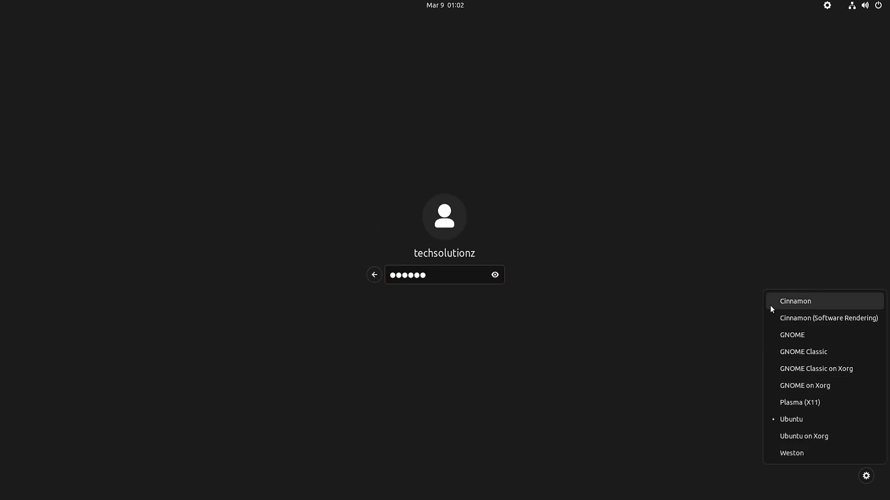
{"action": "mouse_move", "coordinate": [789, 443]}
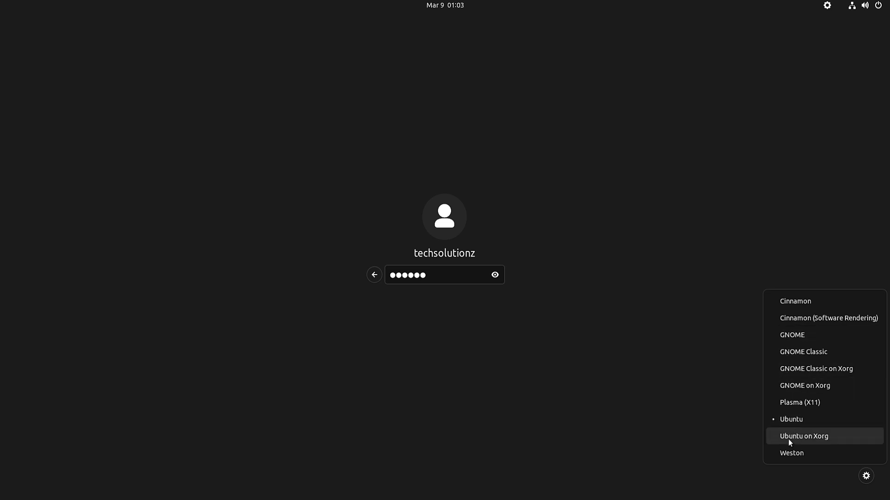
{"action": "mouse_move", "coordinate": [821, 338]}
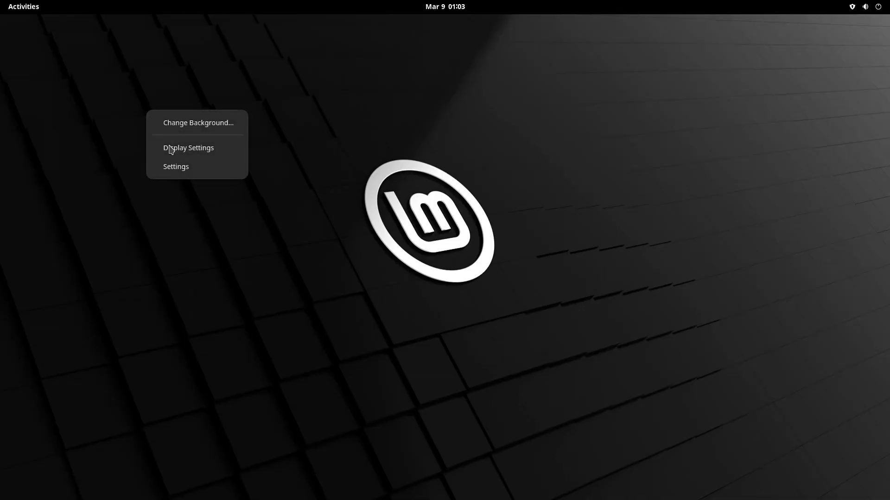
Step: Show the Settings About page reporting Linux Mint 21.1, GNOME 42.5 on Wayland
{"action": "left_click", "coordinate": [176, 166]}
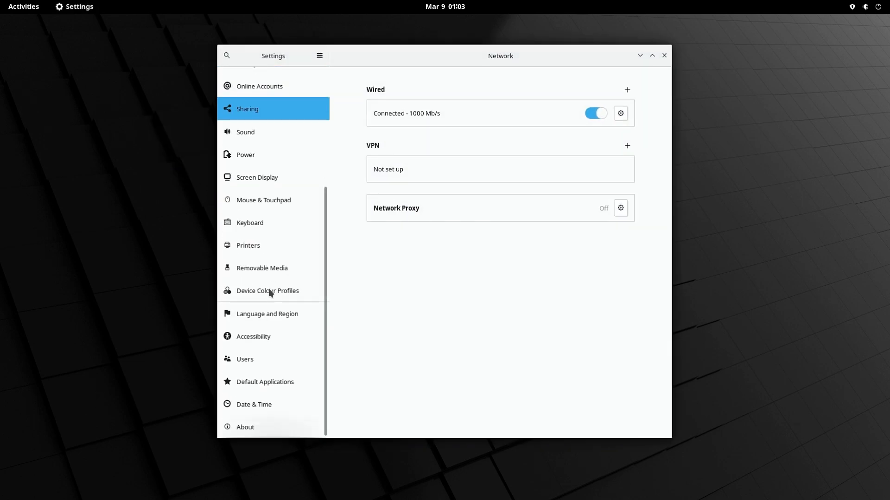
{"action": "left_click", "coordinate": [244, 427]}
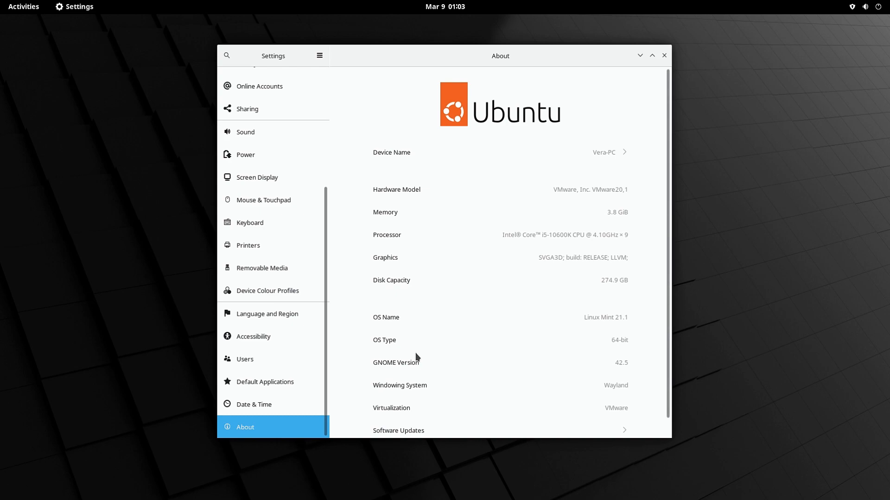